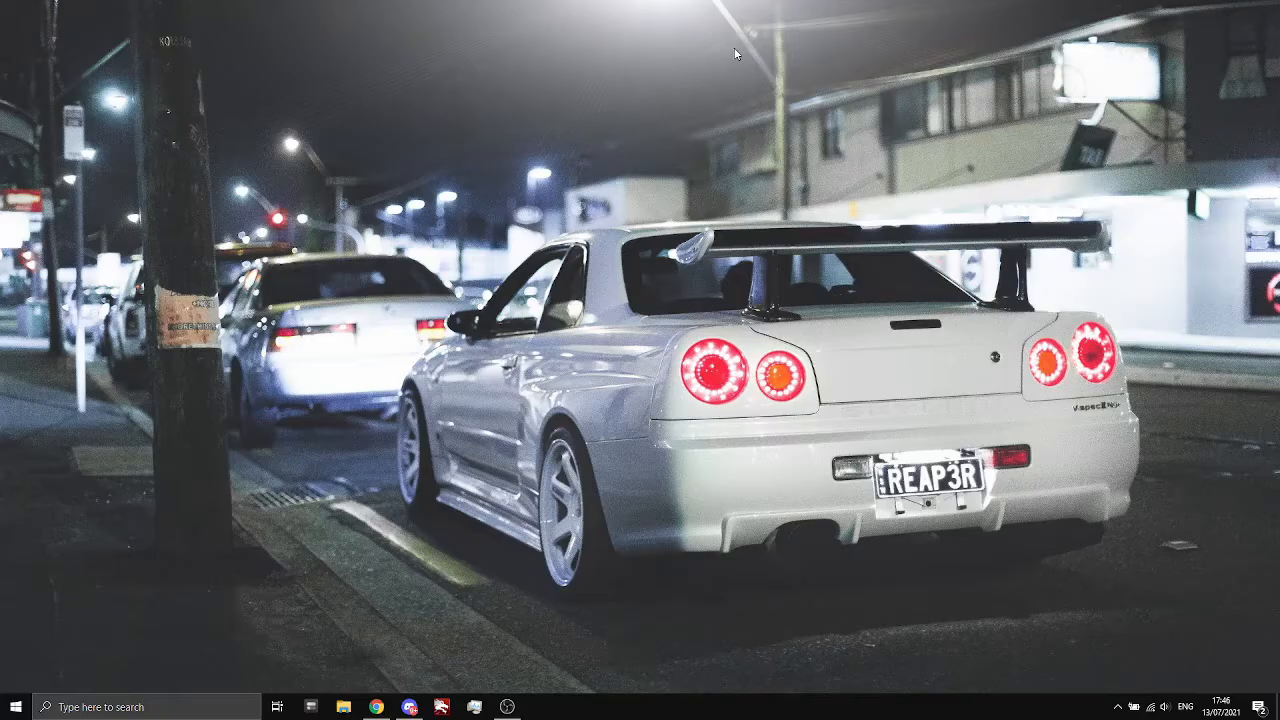
# Open Device Manager from the Start button
pyautogui.click(12, 704)
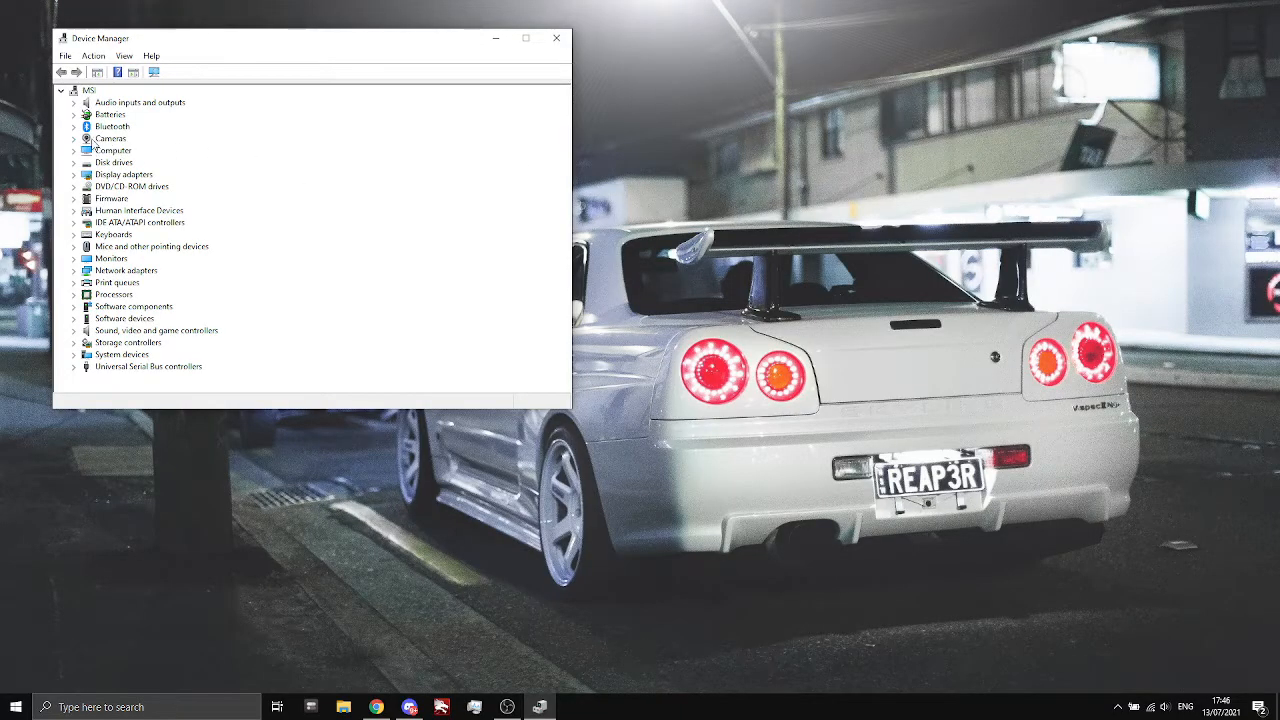
# Expand the Cameras category to reveal the BisonCam, NB Pro webcam
pyautogui.click(76, 138)
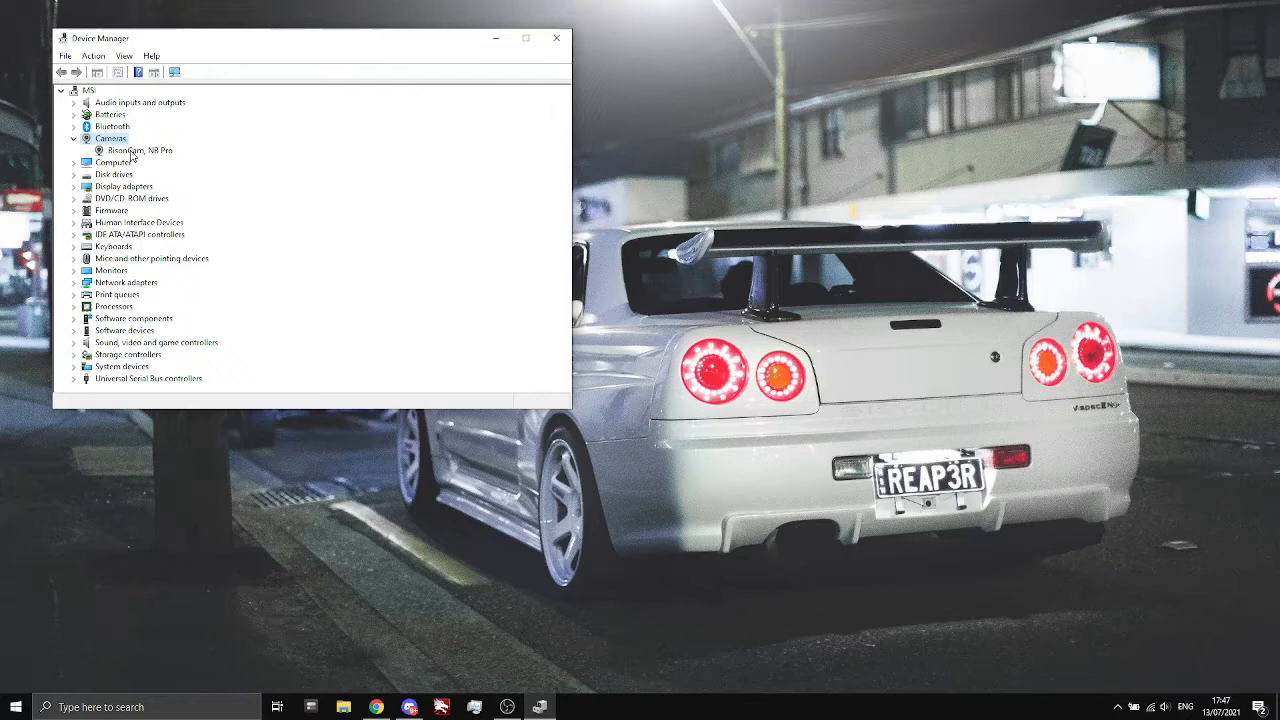
# Disable the BisonCam, NB Pro webcam and confirm the warning with Yes
pyautogui.rightClick(136, 150)
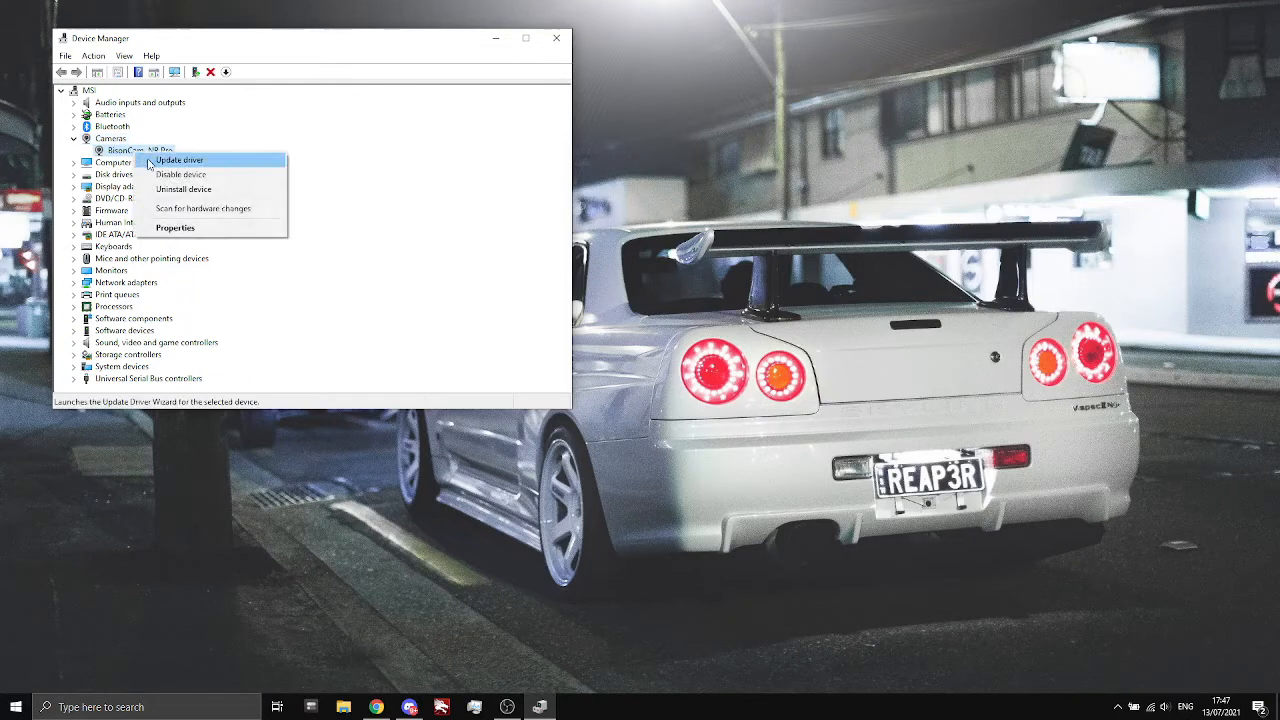
pyautogui.moveTo(180, 174)
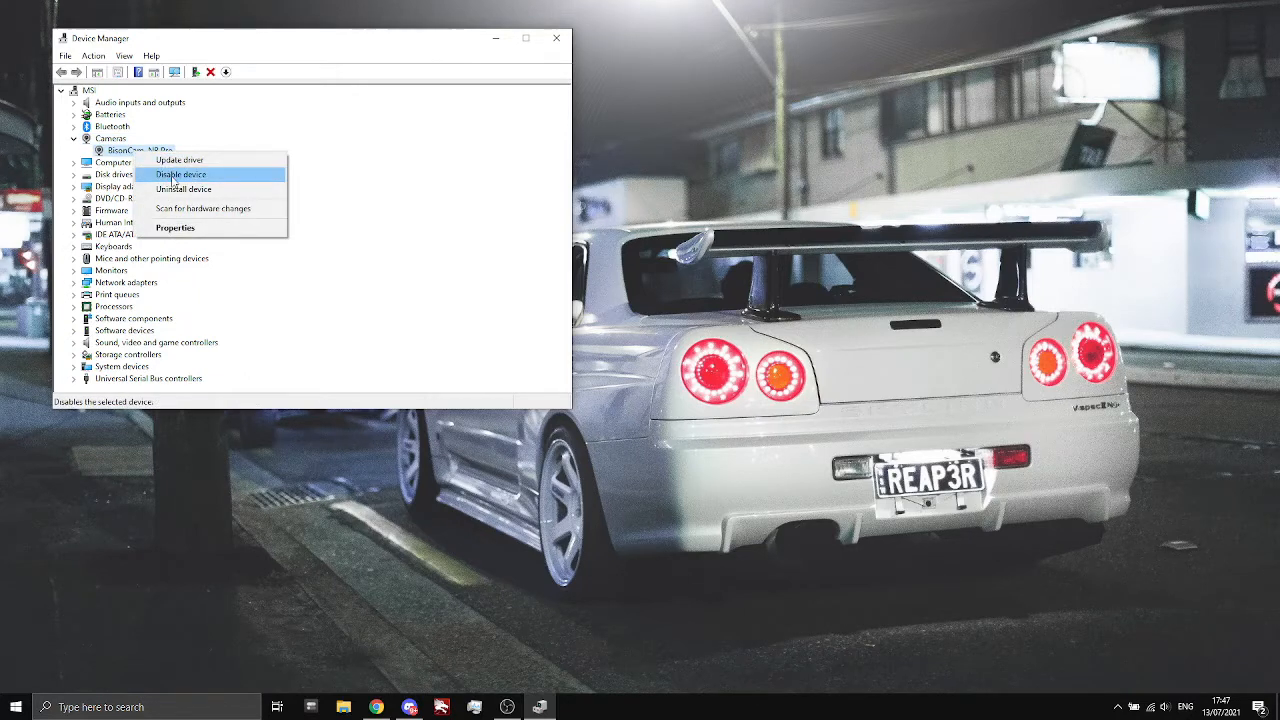
pyautogui.click(180, 174)
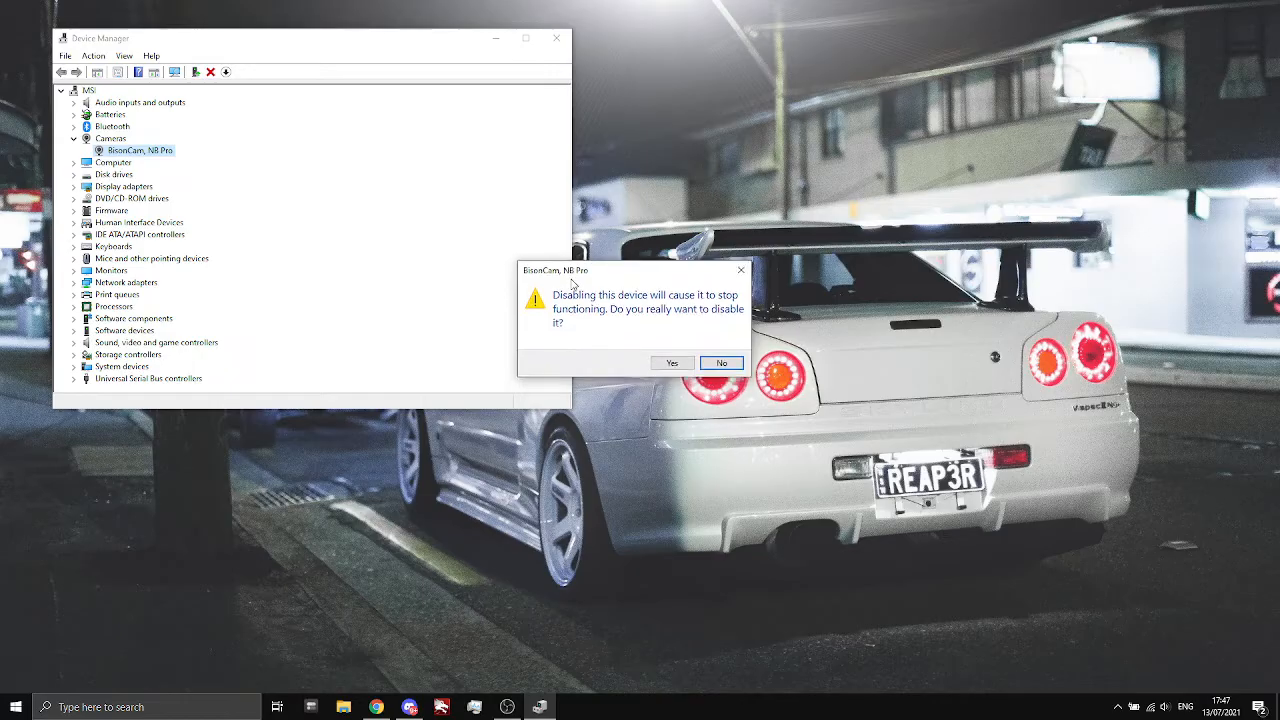
pyautogui.moveTo(564, 270); pyautogui.dragTo(340, 216)
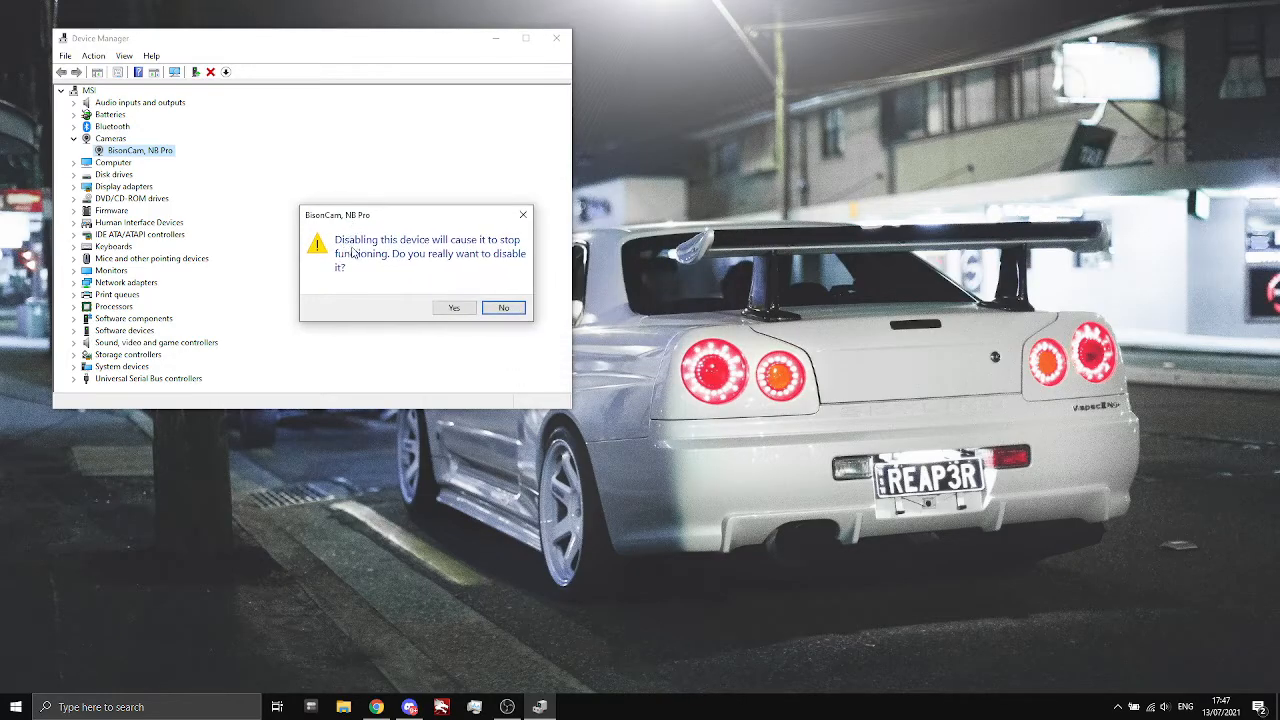
pyautogui.moveTo(376, 264)
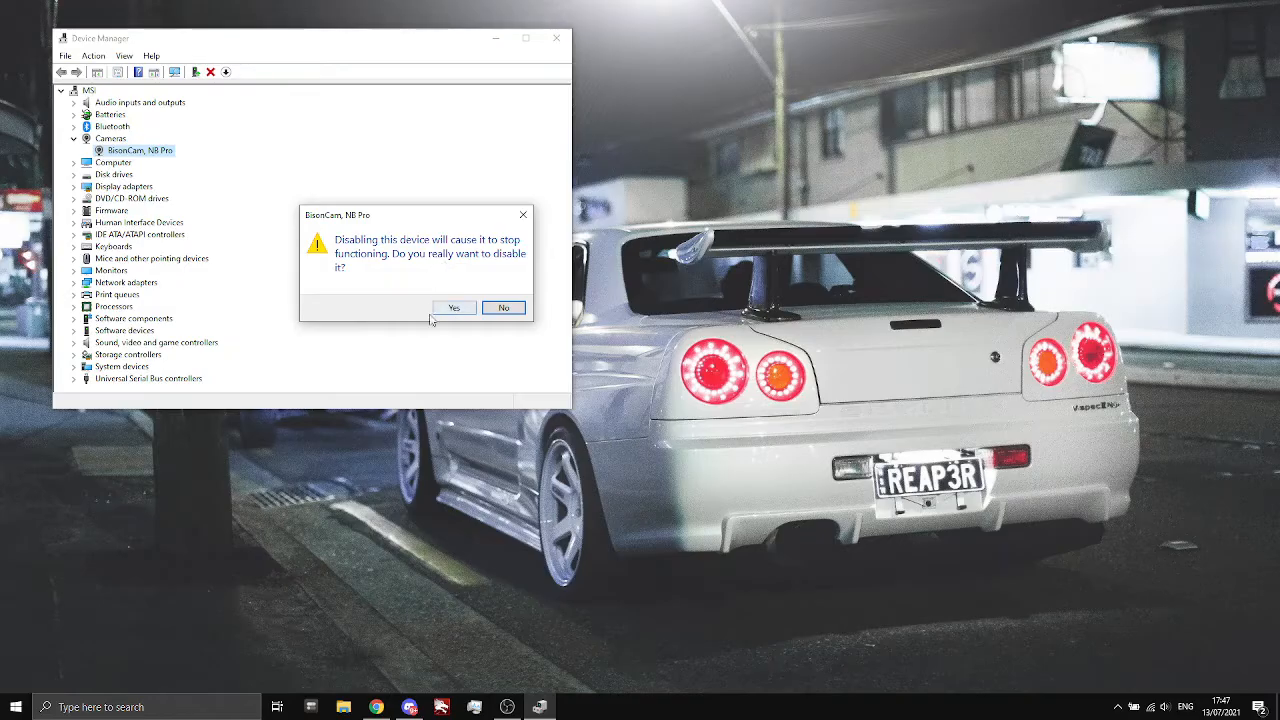
pyautogui.click(454, 308)
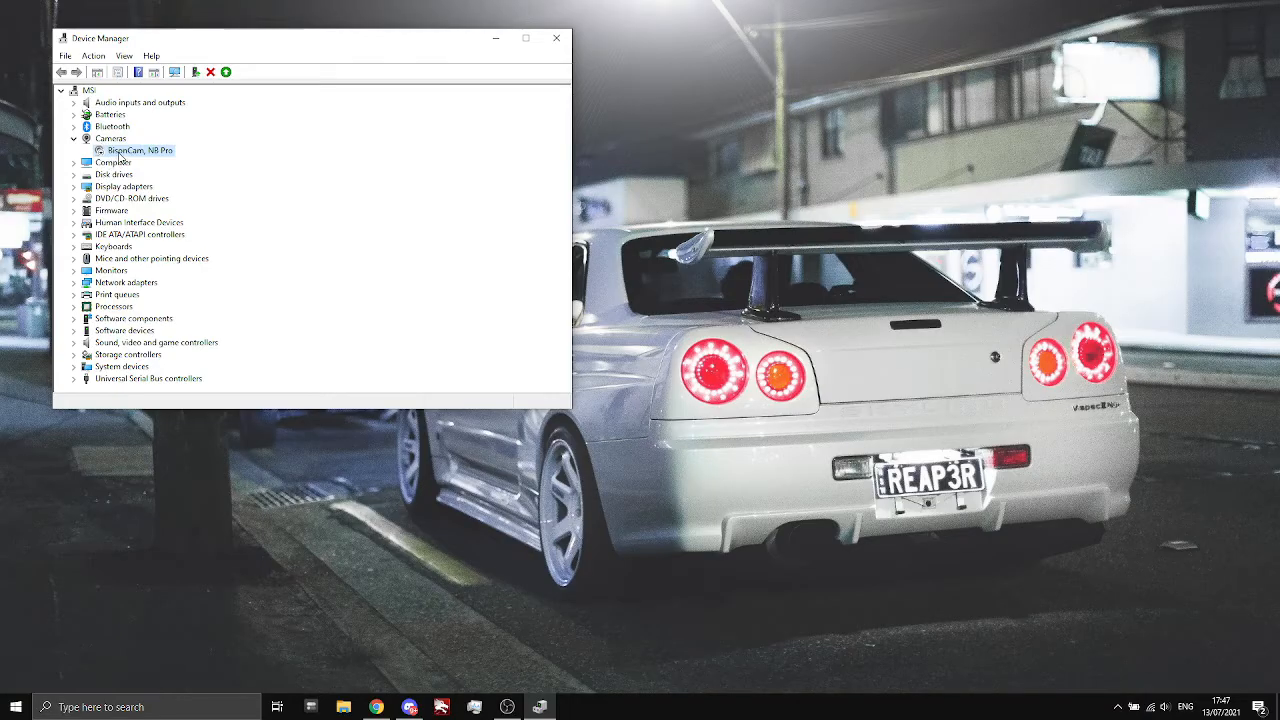
# Re-enable the BisonCam, NB Pro webcam so it shows as active again
pyautogui.rightClick(144, 150)
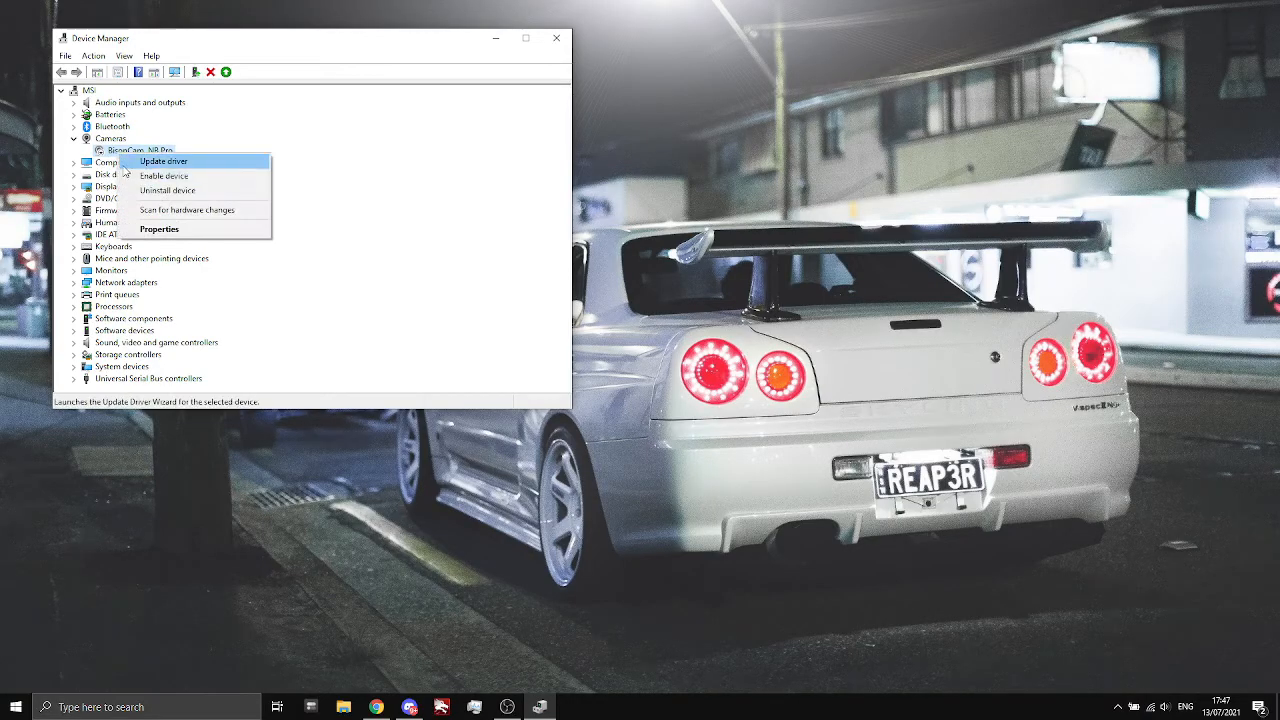
pyautogui.moveTo(164, 176)
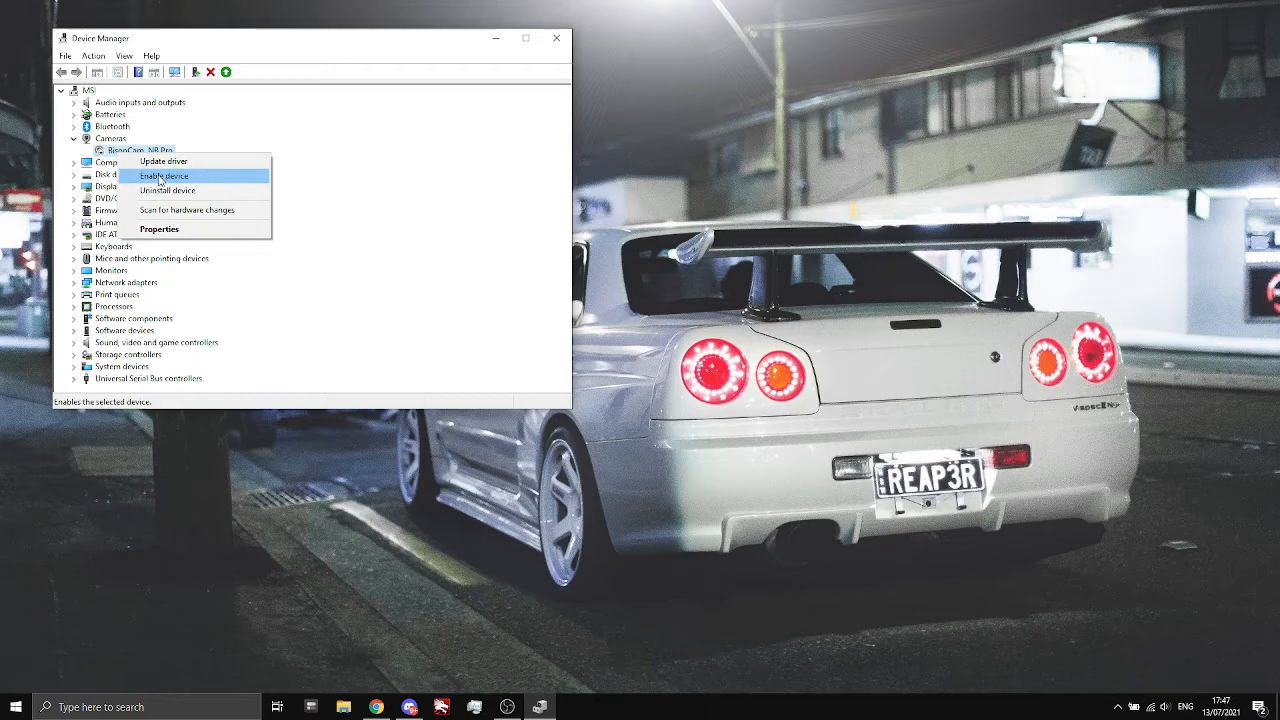
pyautogui.click(164, 176)
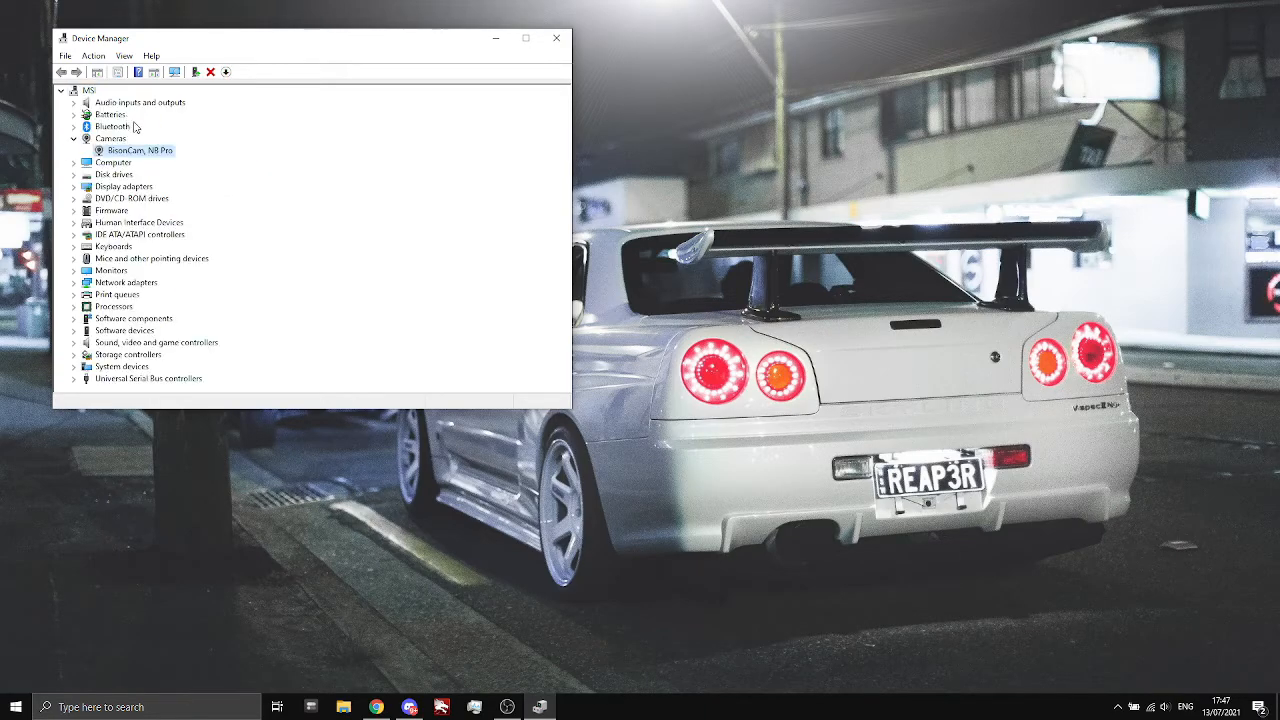
pyautogui.moveTo(294, 116)
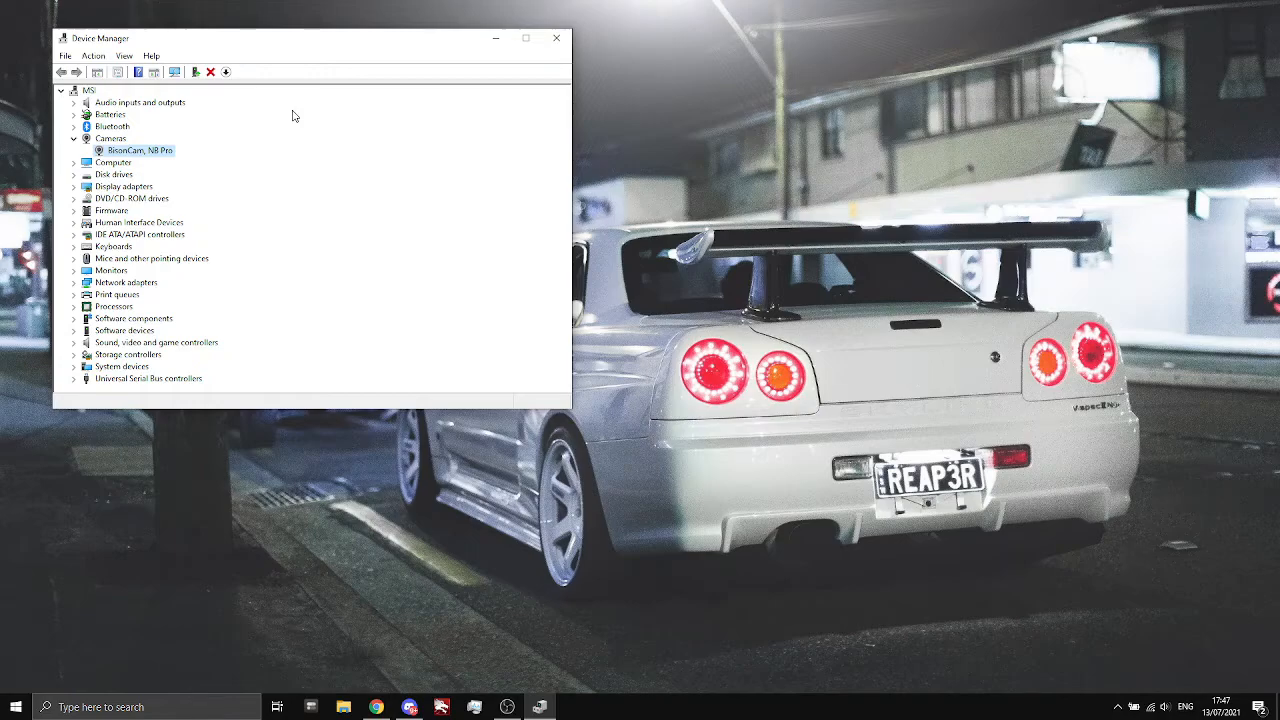
pyautogui.moveTo(508, 38)
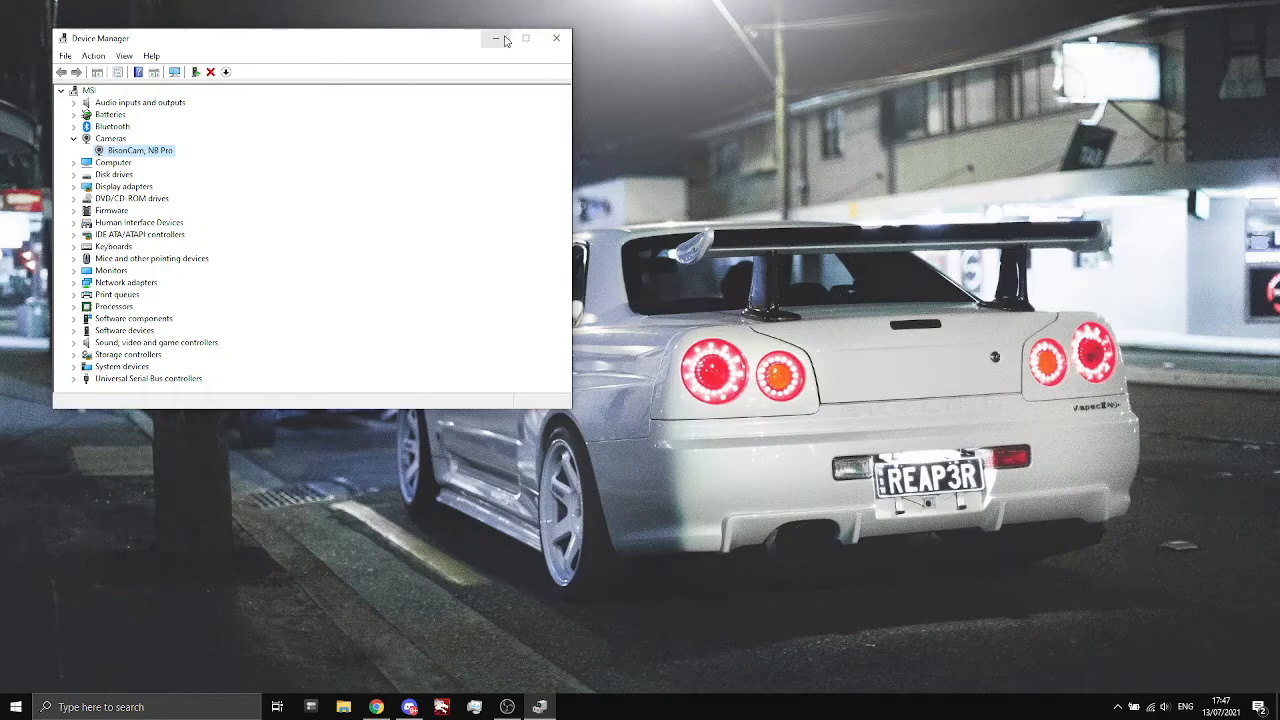